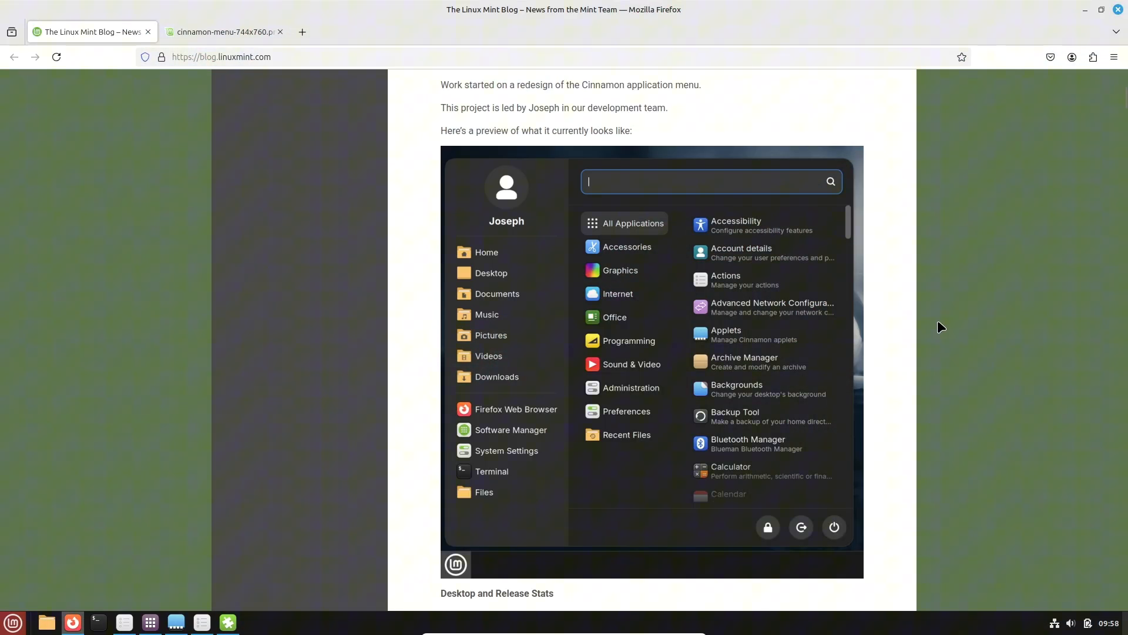
Step: Scroll the blog post to Cinnamon App Menu and view cinnamon-menu-744x760.png in its own tab
{"action": "scroll", "scroll_direction": "up", "scroll_amount": 3}
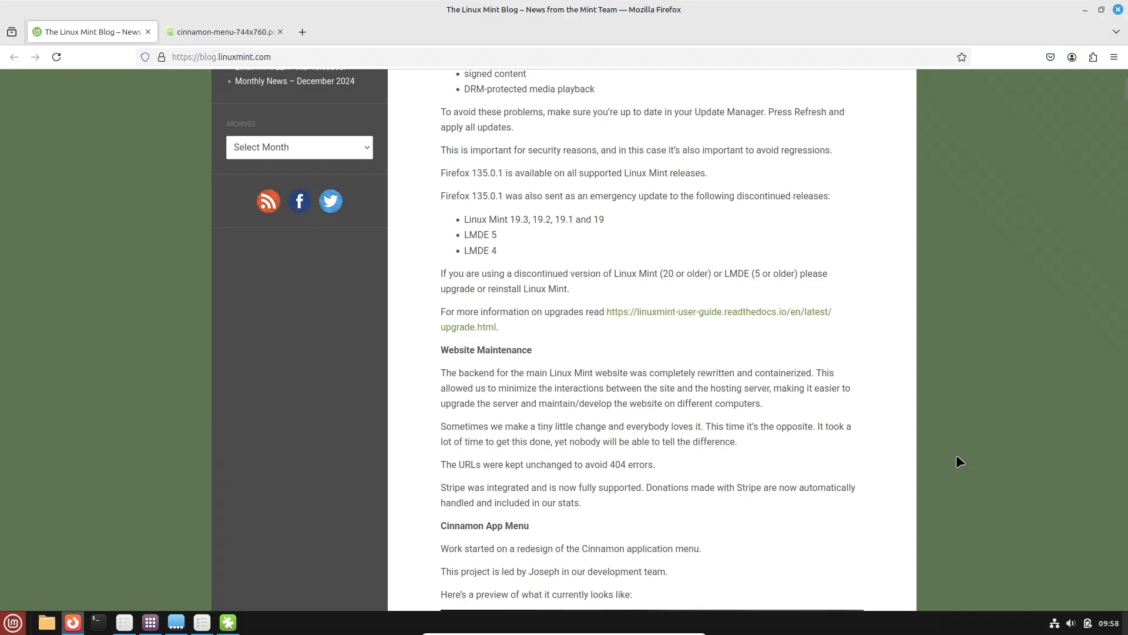
{"action": "scroll", "scroll_direction": "up", "scroll_amount": 3}
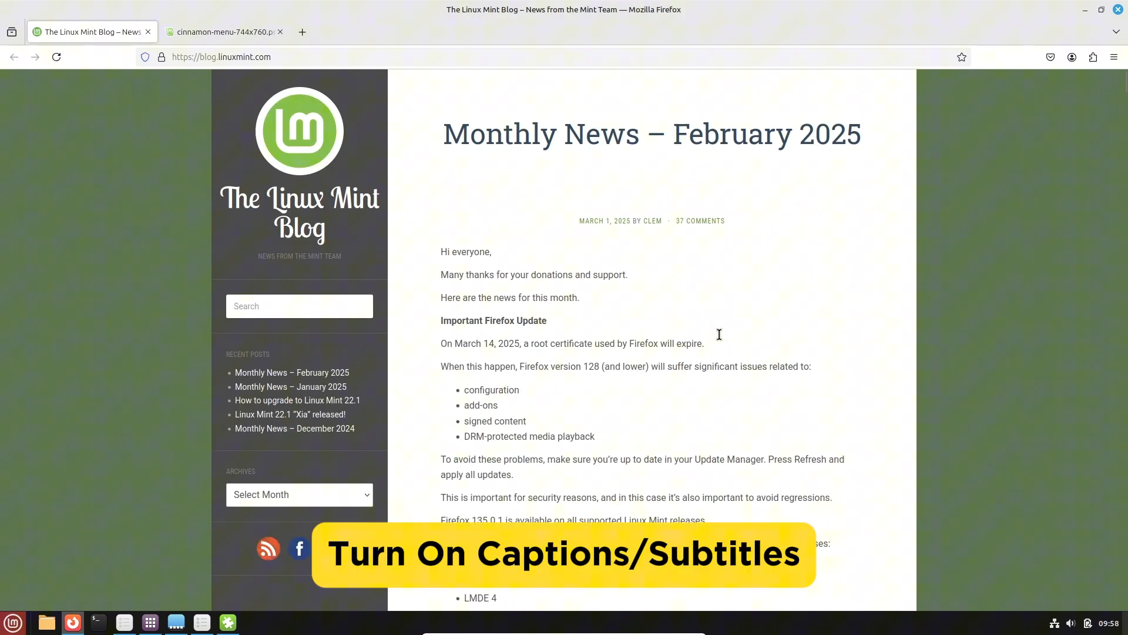
{"action": "scroll", "scroll_direction": "down", "scroll_amount": 3}
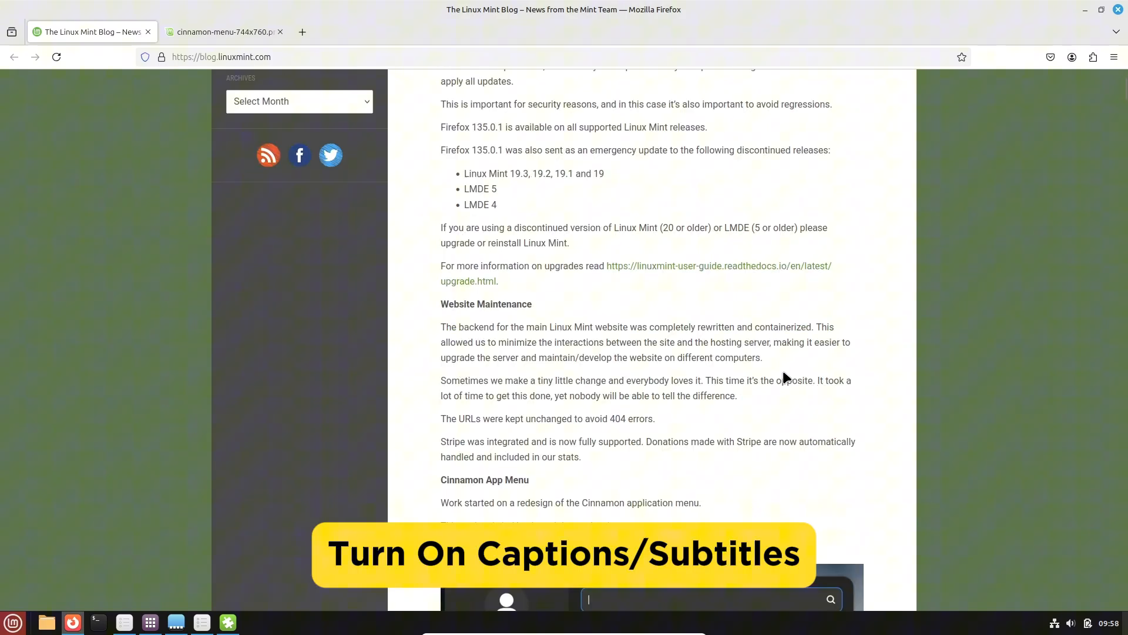
{"action": "scroll", "scroll_direction": "down", "scroll_amount": 3}
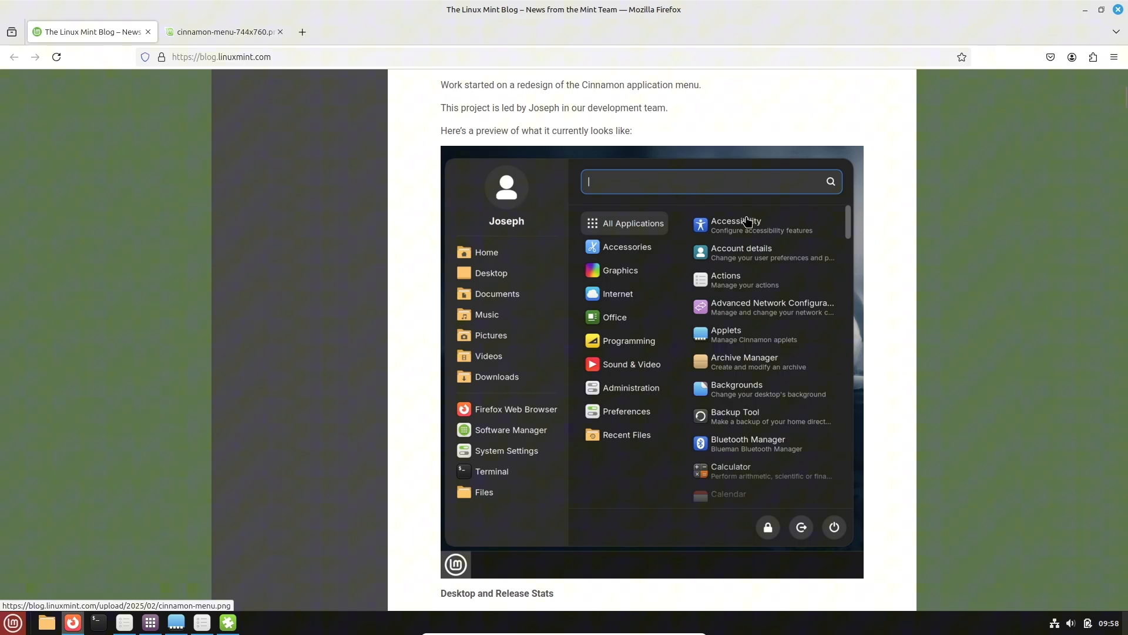
{"action": "scroll", "scroll_direction": "up", "scroll_amount": 3}
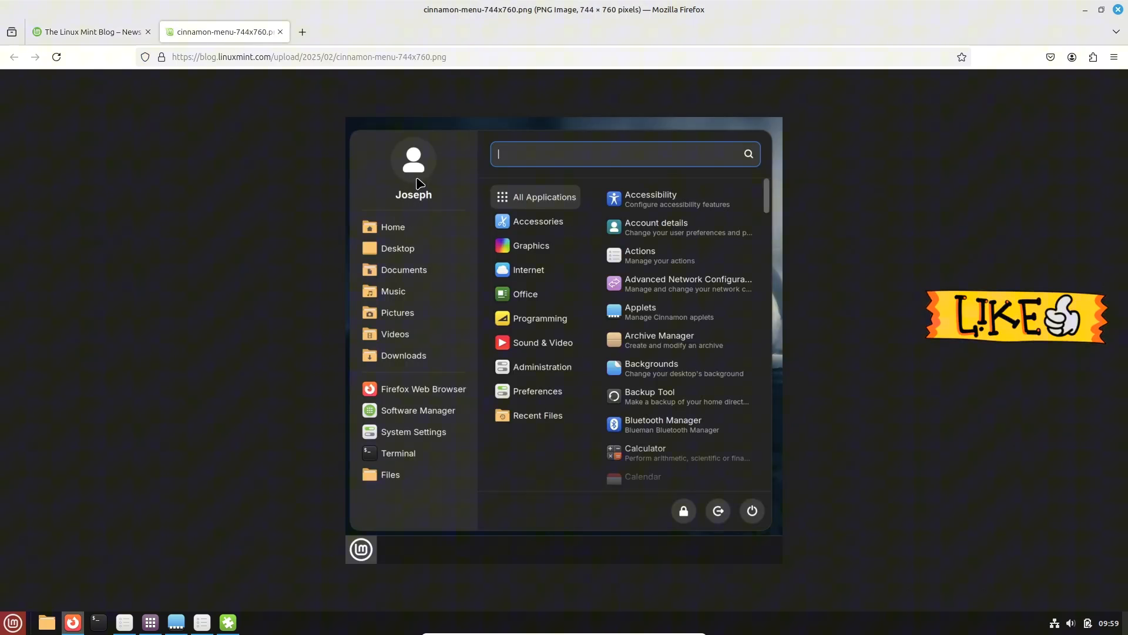
{"action": "mouse_move", "coordinate": [703, 517]}
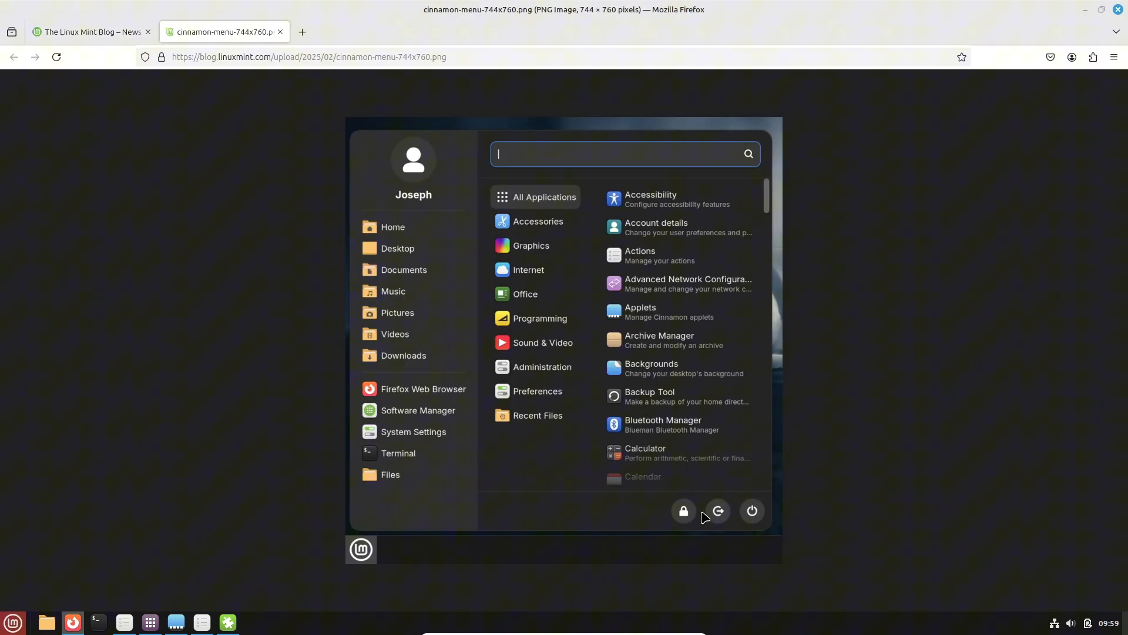
{"action": "mouse_move", "coordinate": [647, 302]}
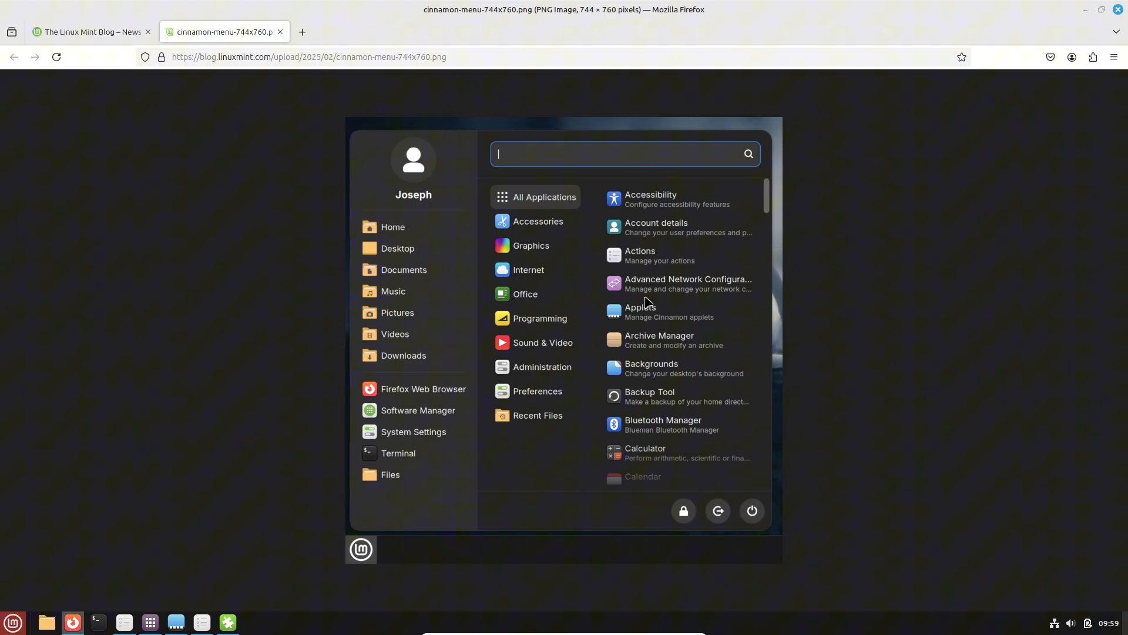
{"action": "mouse_move", "coordinate": [1071, 94]}
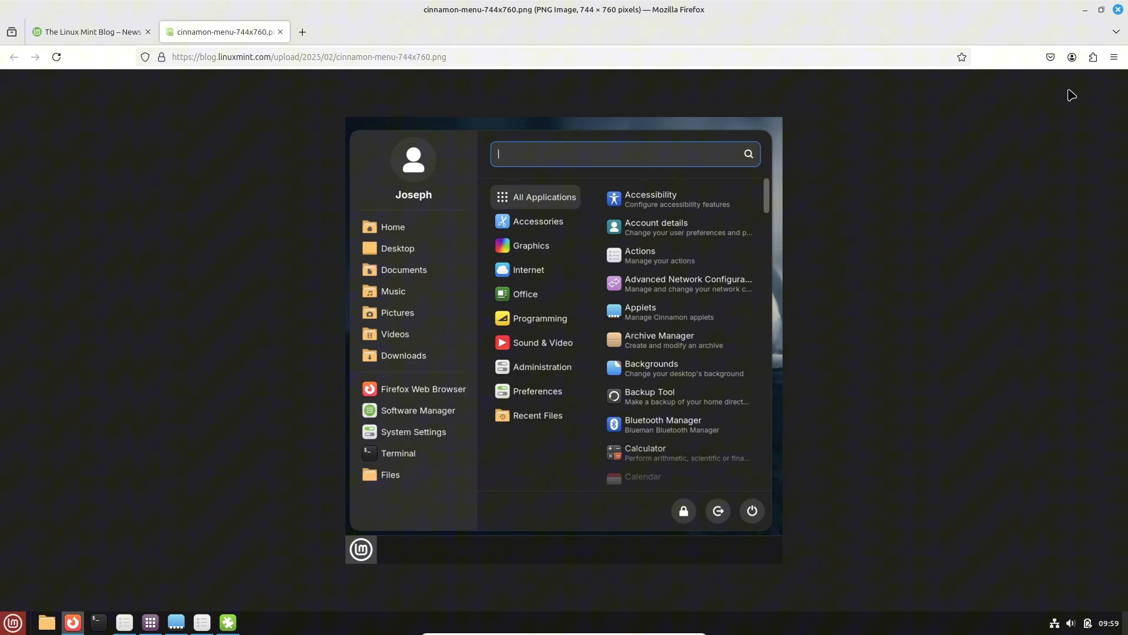
{"action": "left_click", "coordinate": [88, 32]}
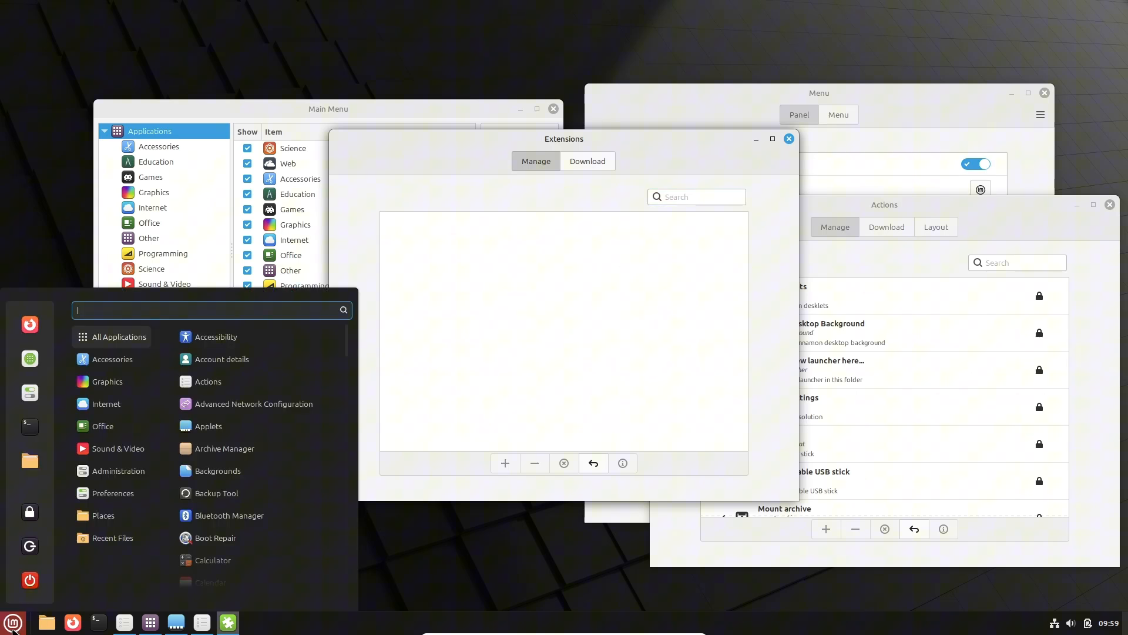
Step: Browse the menu's Office category and downloadable Nemo actions, then close the menu and actions windows
{"action": "left_click", "coordinate": [102, 426]}
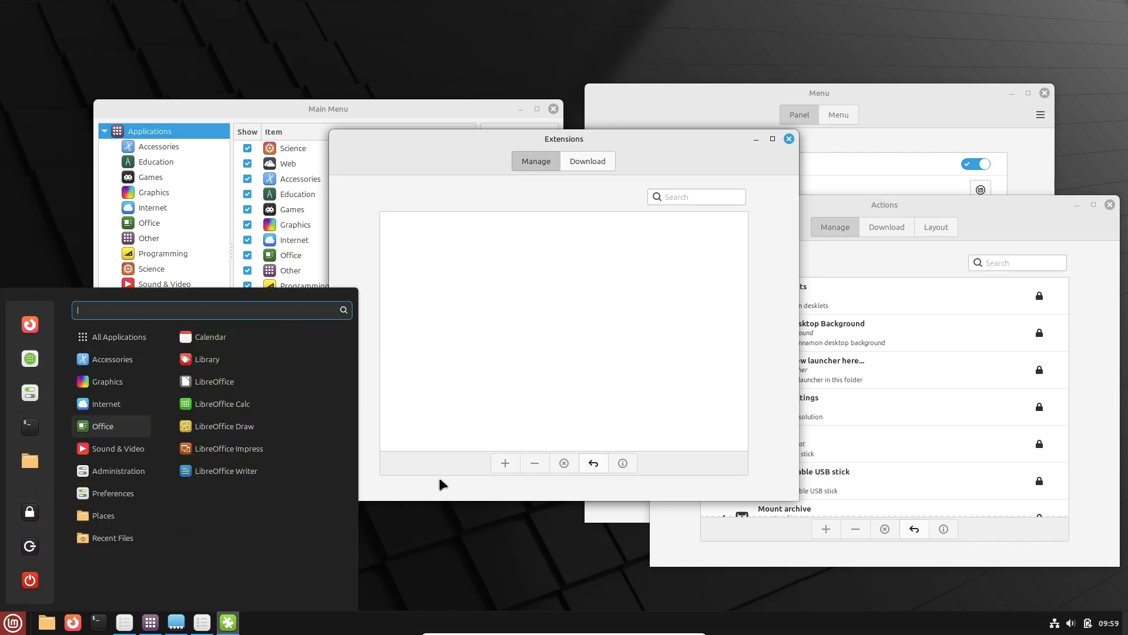
{"action": "left_click", "coordinate": [695, 196]}
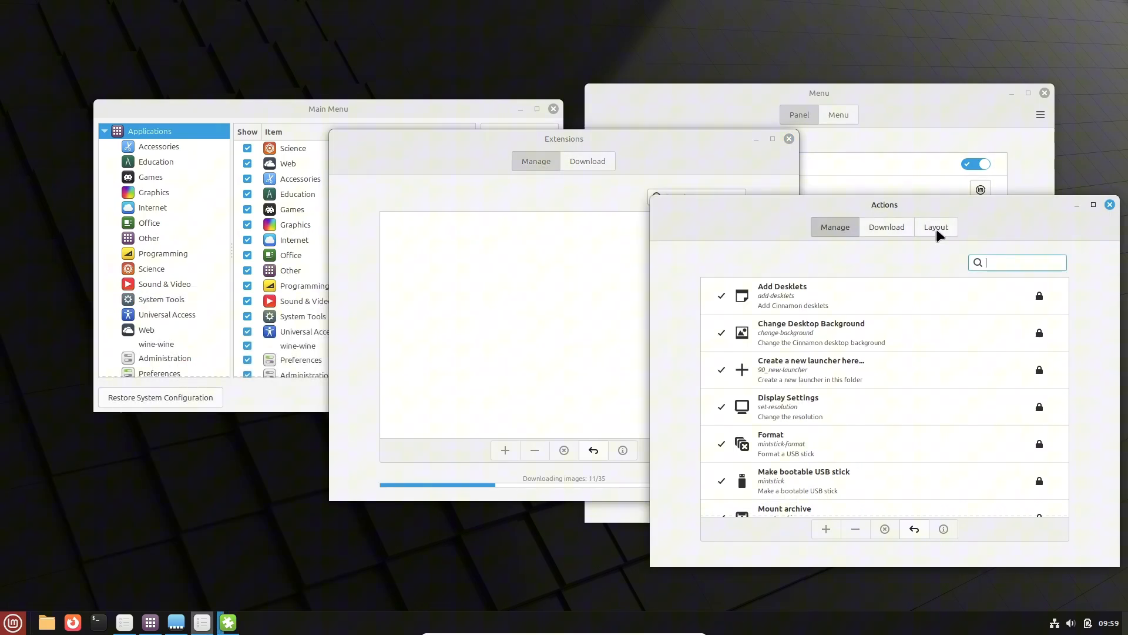
{"action": "scroll", "scroll_direction": "down", "scroll_amount": 3}
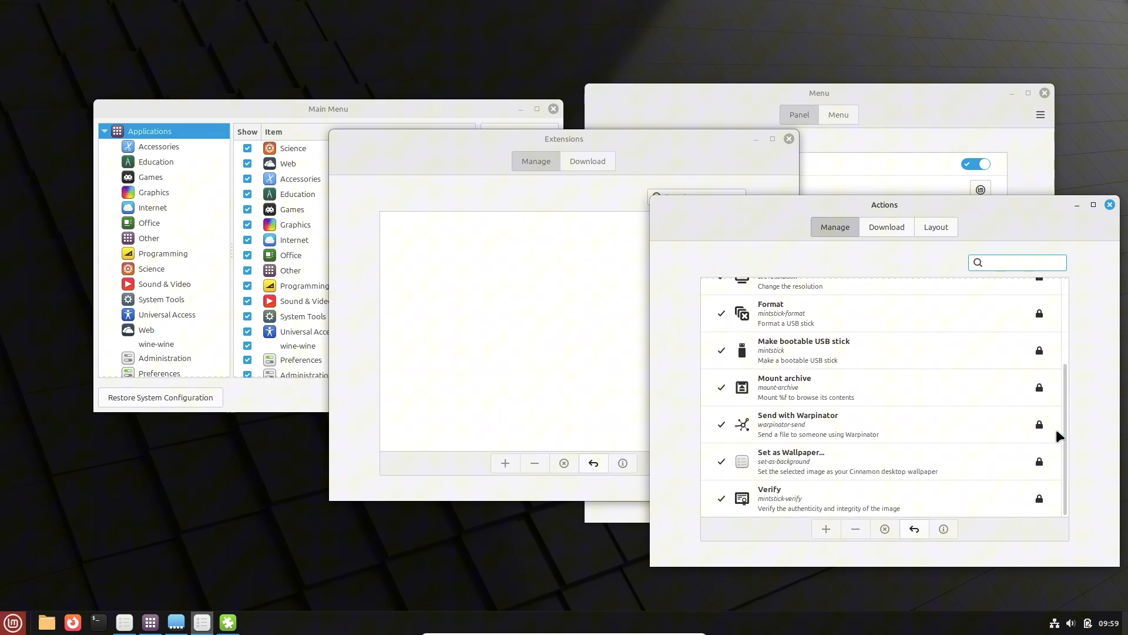
{"action": "left_click", "coordinate": [886, 227]}
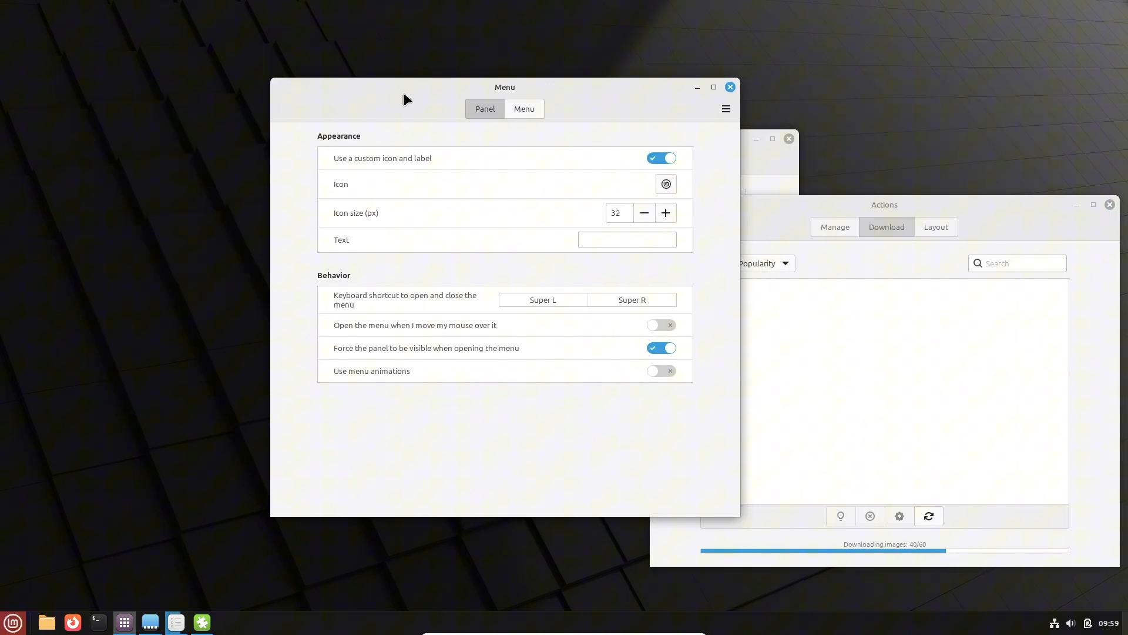
{"action": "left_click", "coordinate": [523, 108]}
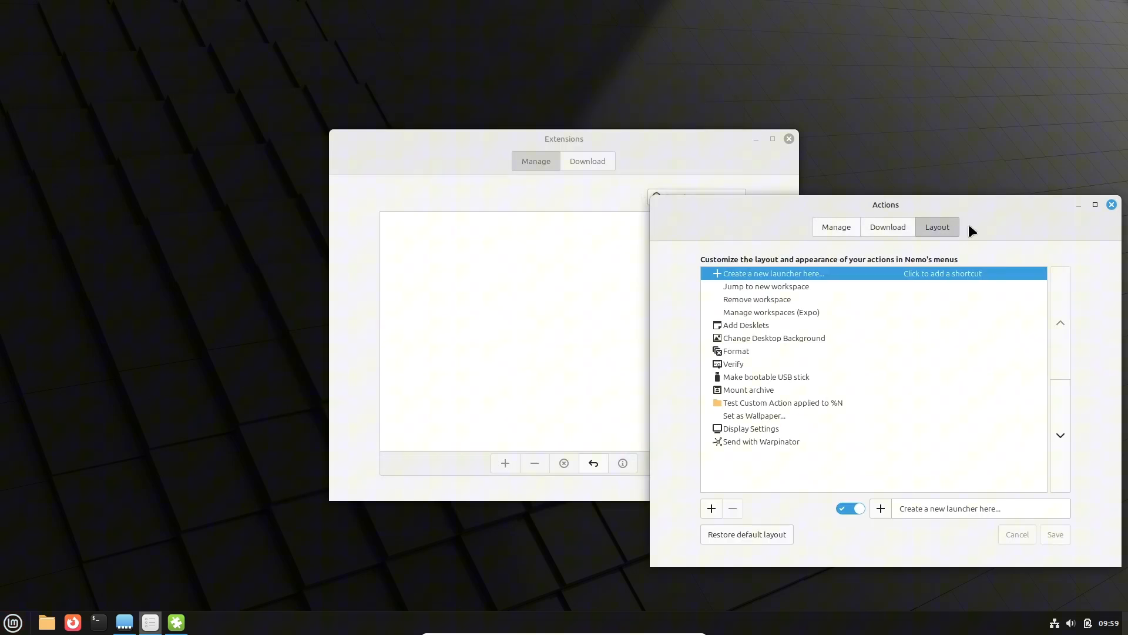
{"action": "left_click", "coordinate": [1110, 204]}
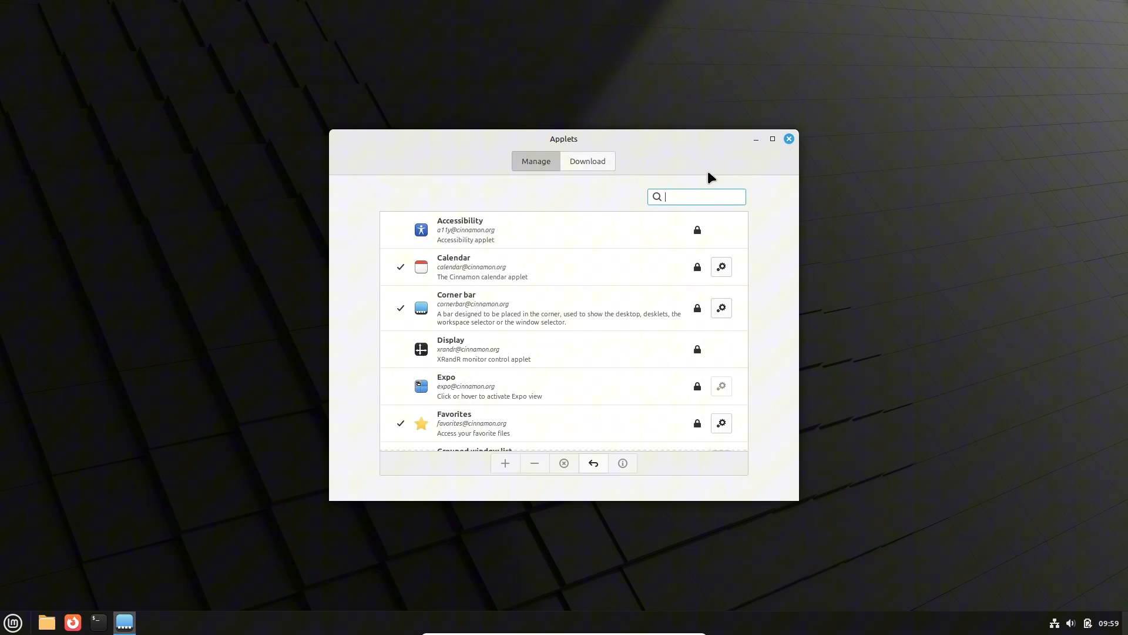
Step: Scroll the installed applets list, then switch to the Download catalogue
{"action": "scroll", "scroll_direction": "down", "scroll_amount": 3}
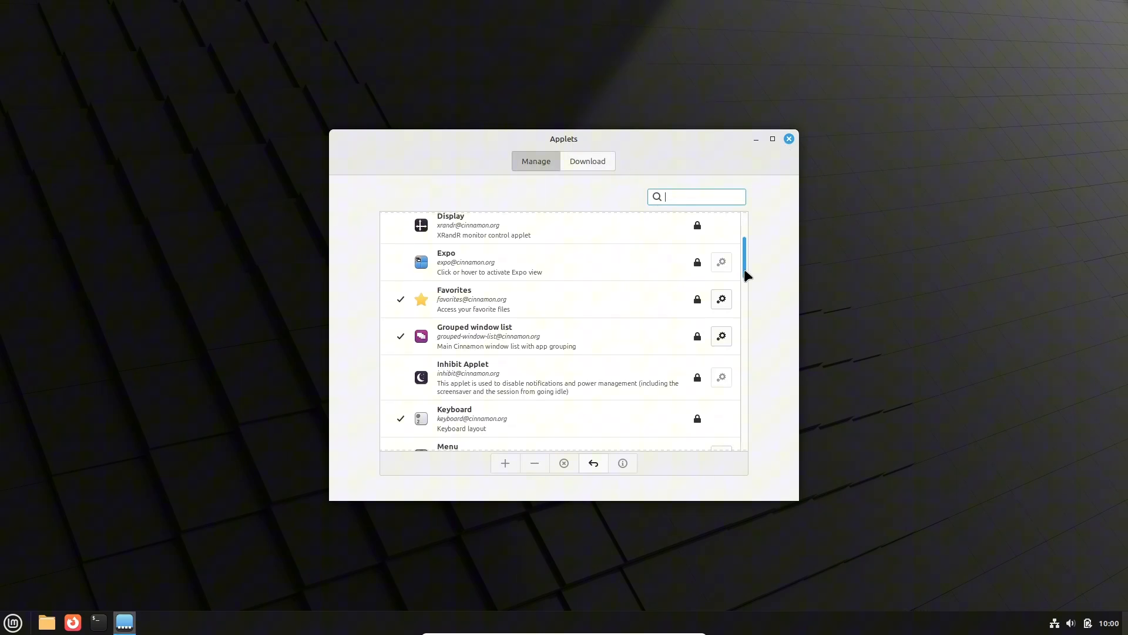
{"action": "scroll", "scroll_direction": "down", "scroll_amount": 3}
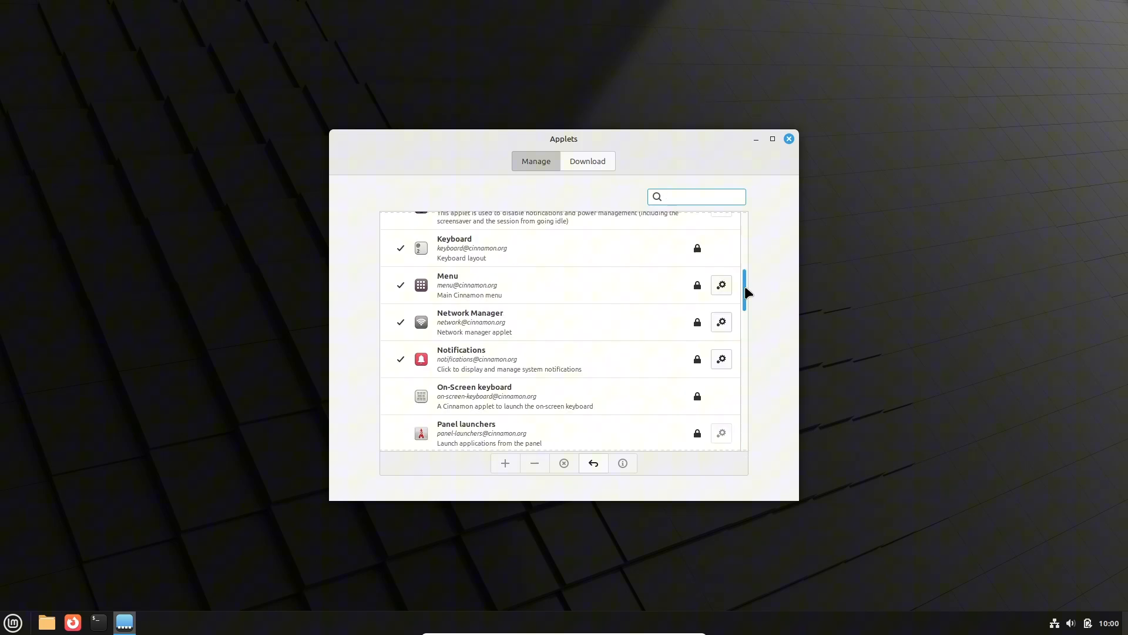
{"action": "left_click", "coordinate": [587, 160]}
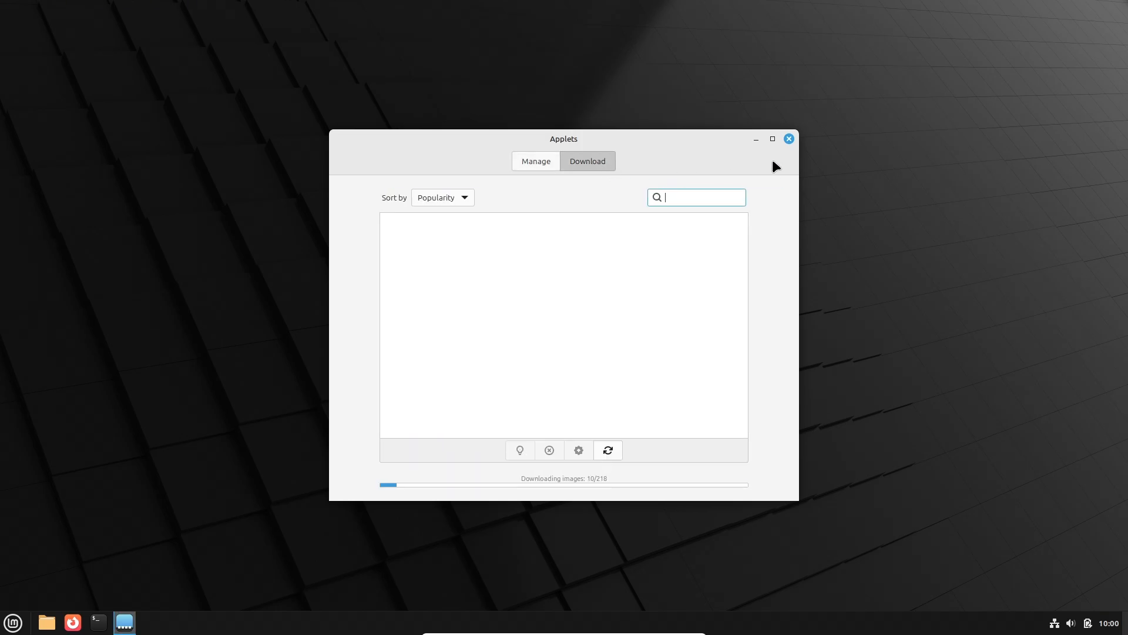
{"action": "mouse_move", "coordinate": [589, 287]}
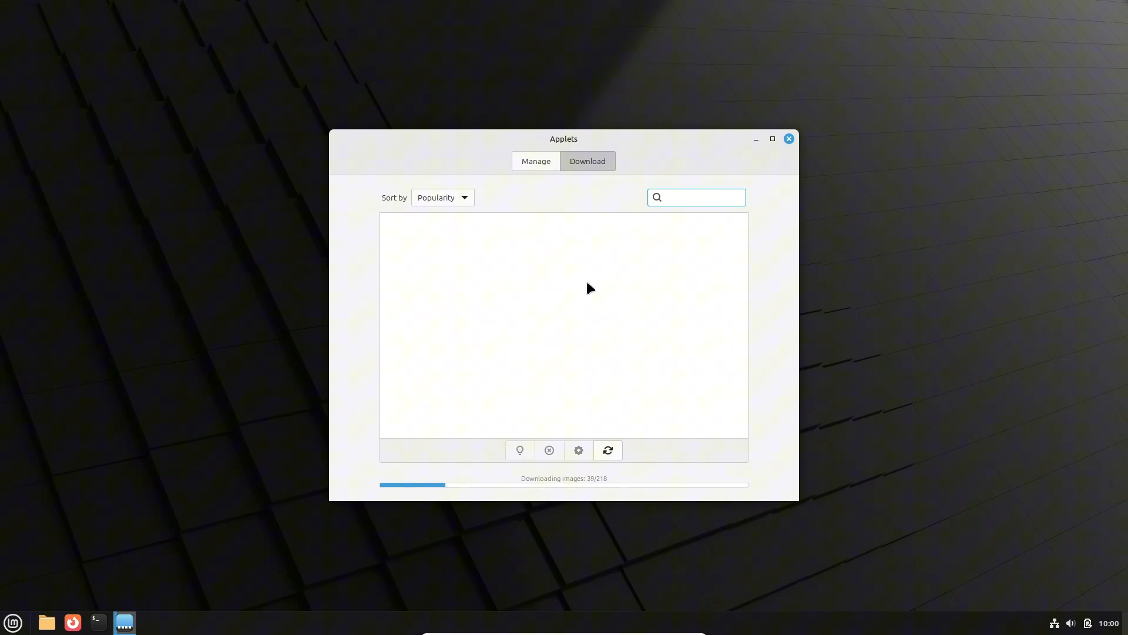
{"action": "mouse_move", "coordinate": [71, 621]}
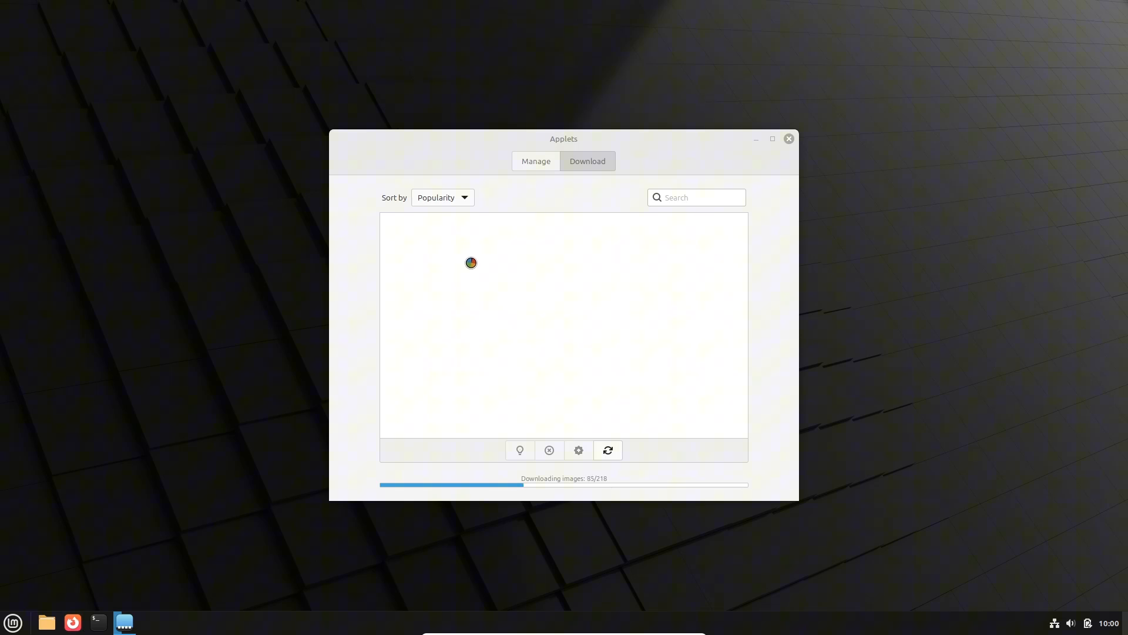
{"action": "left_click", "coordinate": [72, 627]}
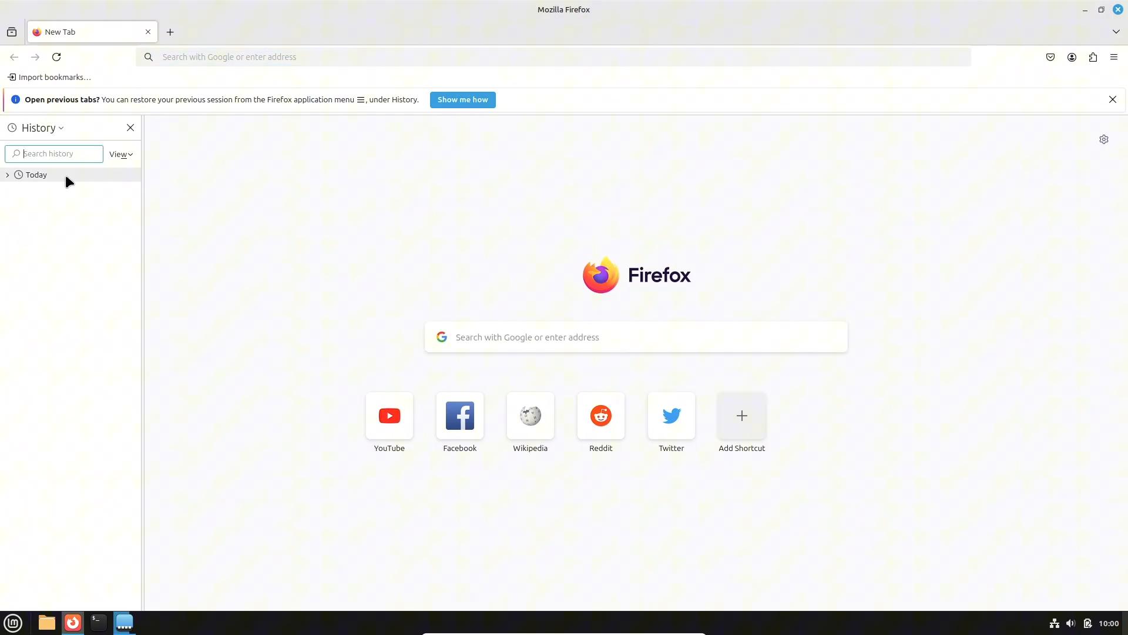
Step: Open the Linux Mint blog post and scroll to the Cinnamon App Menu preview
{"action": "left_click", "coordinate": [7, 175]}
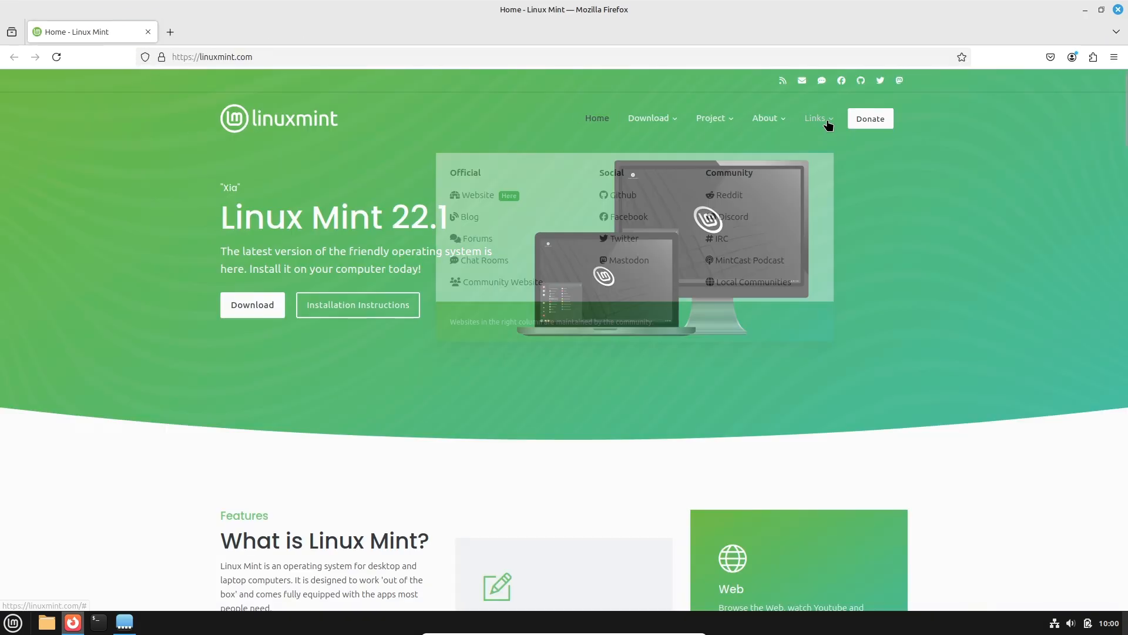
{"action": "left_click", "coordinate": [468, 217]}
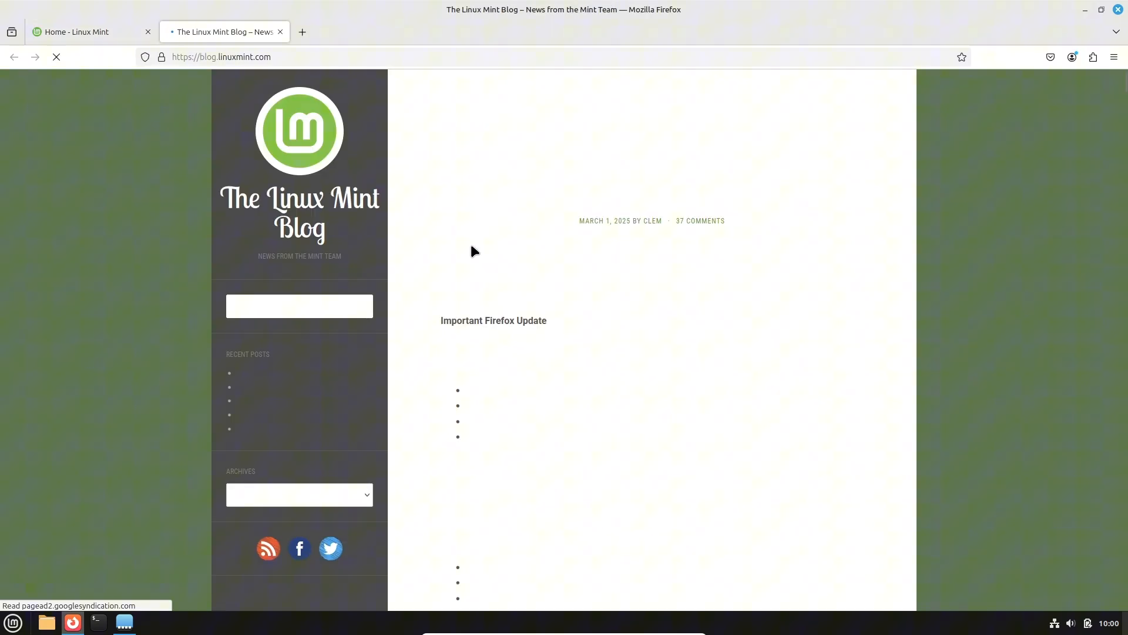
{"action": "scroll", "scroll_direction": "down", "scroll_amount": 3}
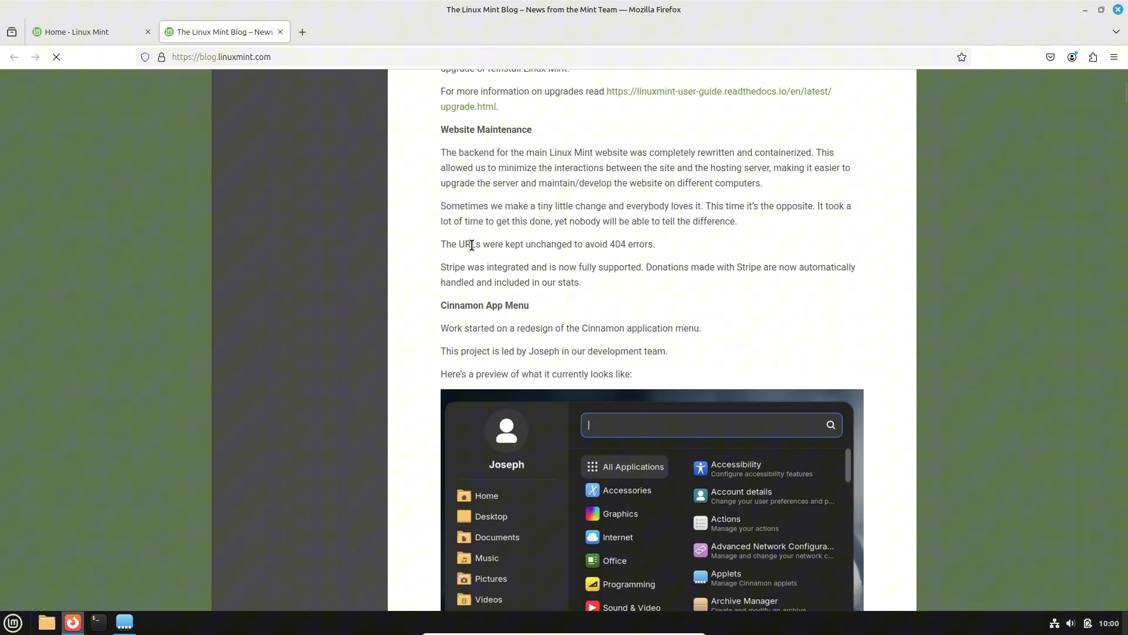
Step: Open the Mint application menu beside it, showing the Administration apps
{"action": "left_click", "coordinate": [11, 622]}
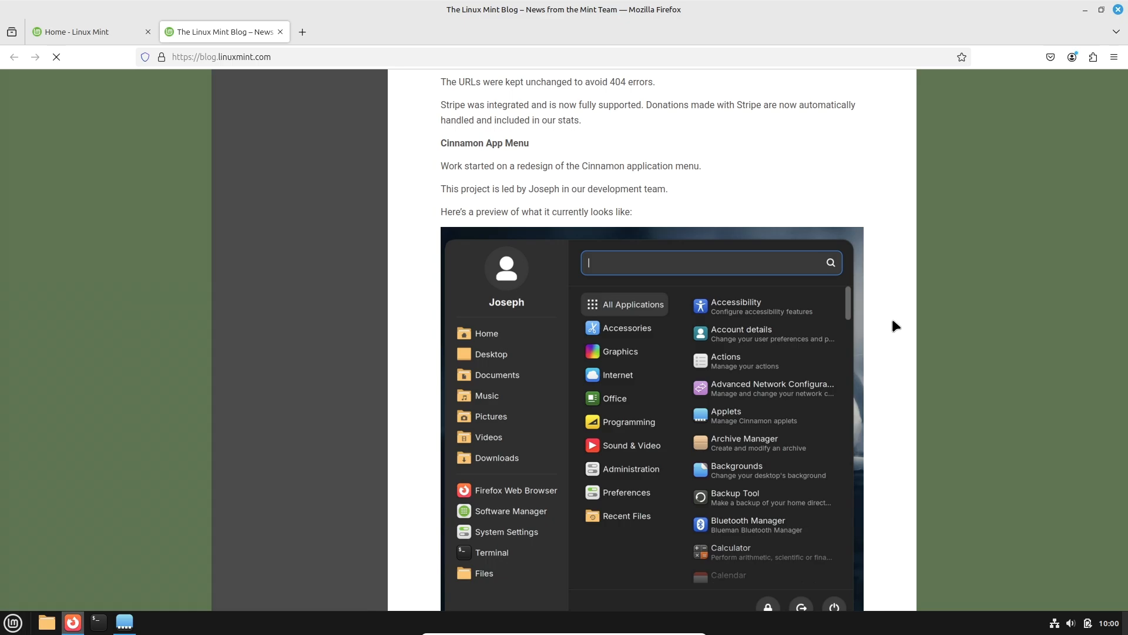
{"action": "left_click", "coordinate": [12, 622]}
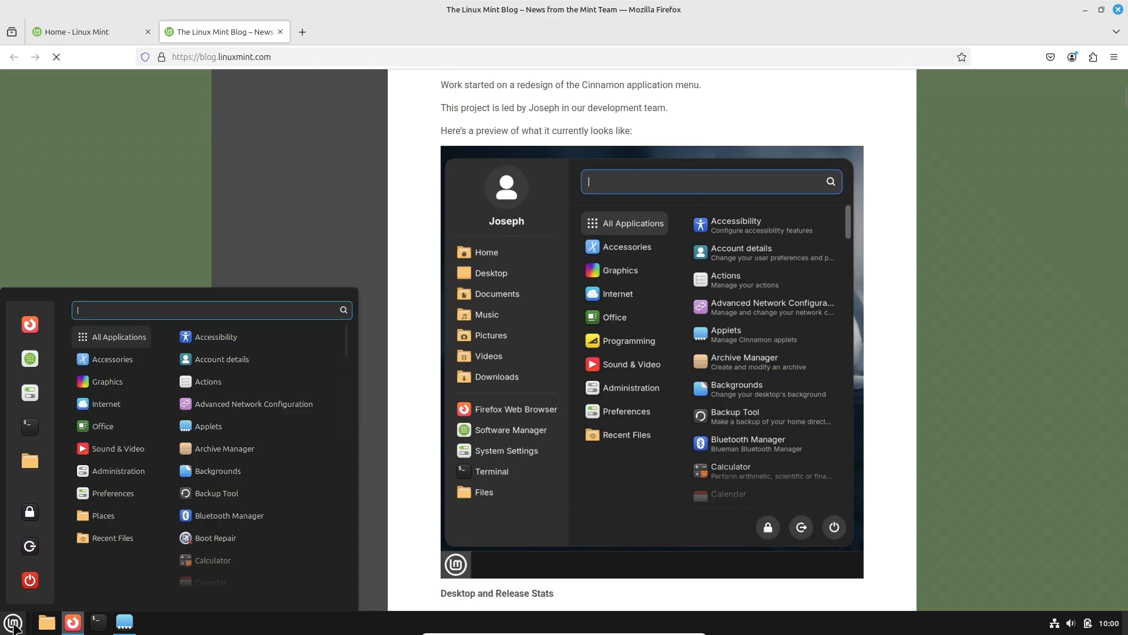
{"action": "left_click", "coordinate": [106, 380]}
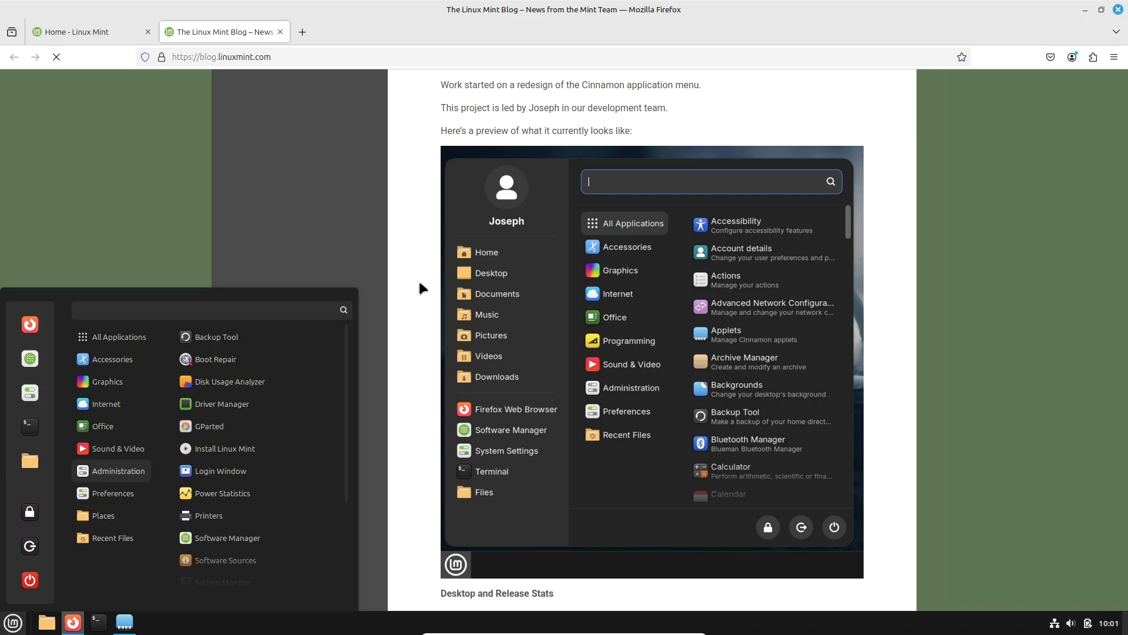
Step: Scroll the news post through the download stats and sponsors, then close the blog tab
{"action": "scroll", "scroll_direction": "up", "scroll_amount": 3}
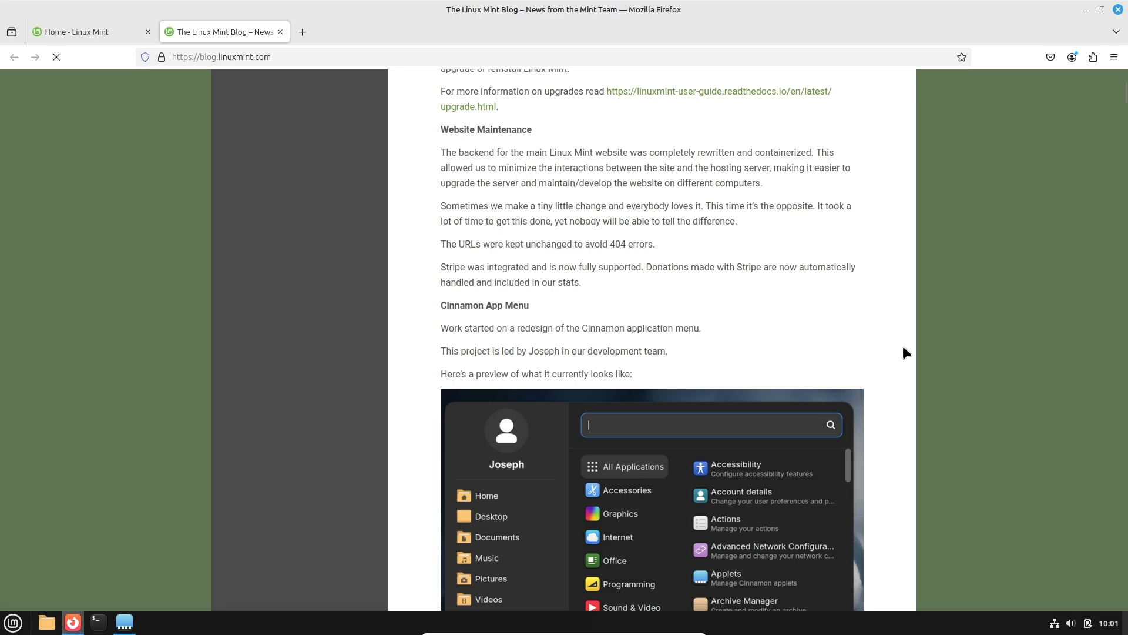
{"action": "scroll", "scroll_direction": "up", "scroll_amount": 3}
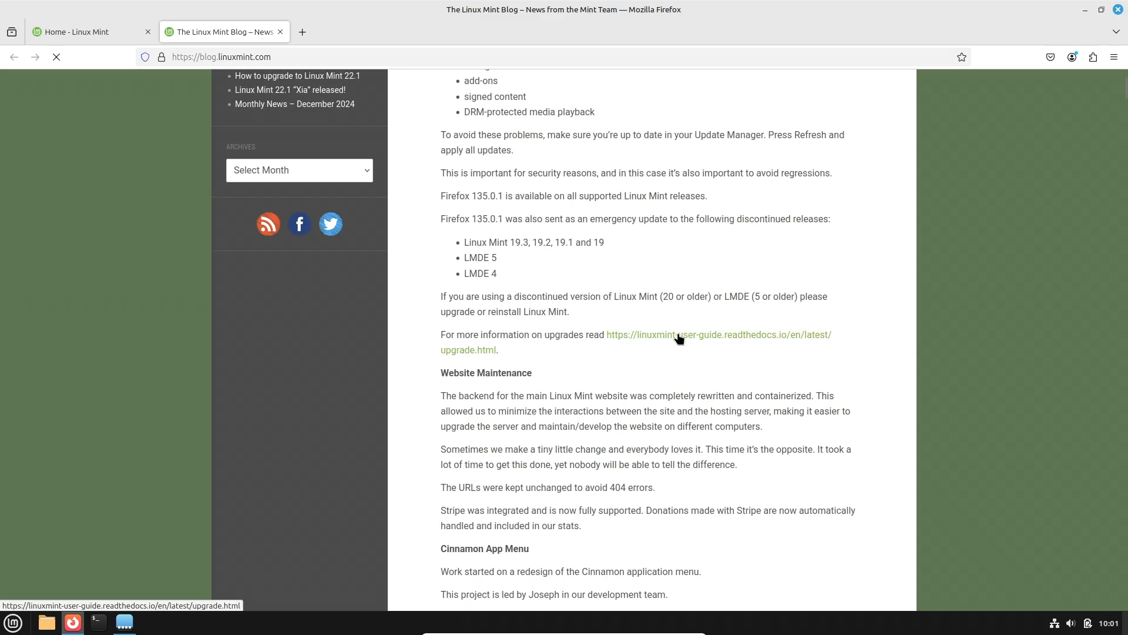
{"action": "scroll", "scroll_direction": "up", "scroll_amount": 3}
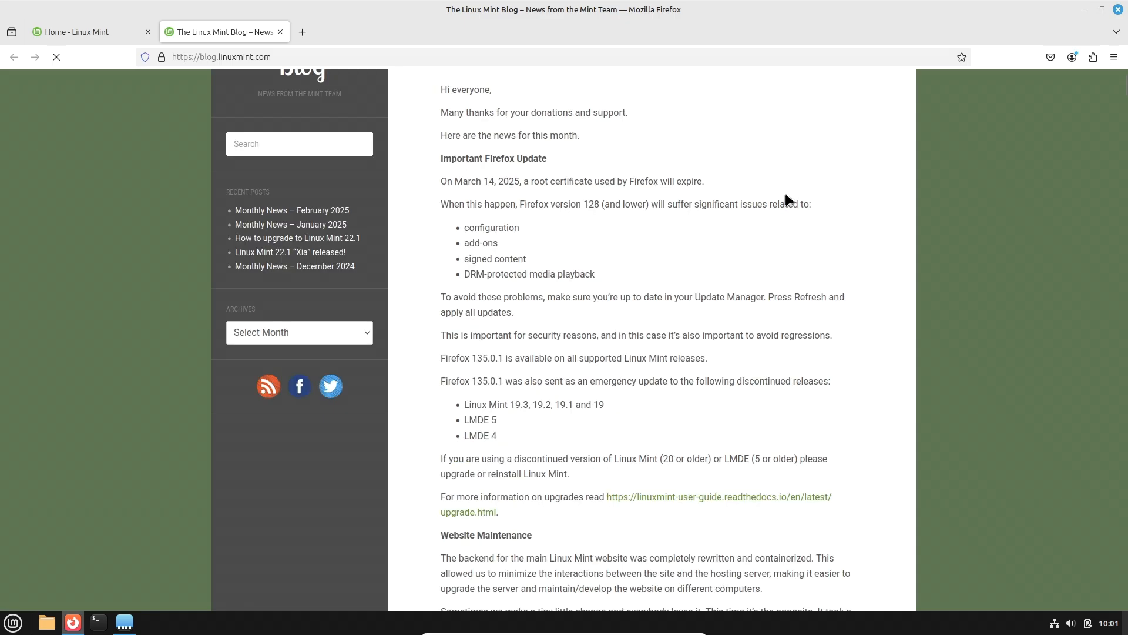
{"action": "scroll", "scroll_direction": "down", "scroll_amount": 3}
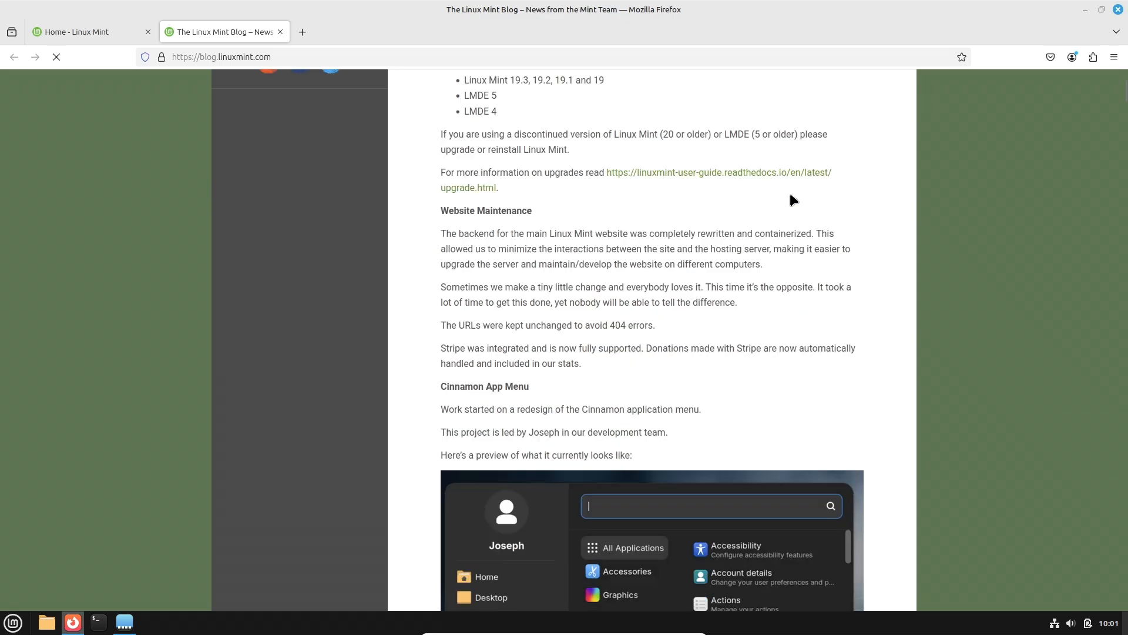
{"action": "scroll", "scroll_direction": "down", "scroll_amount": 3}
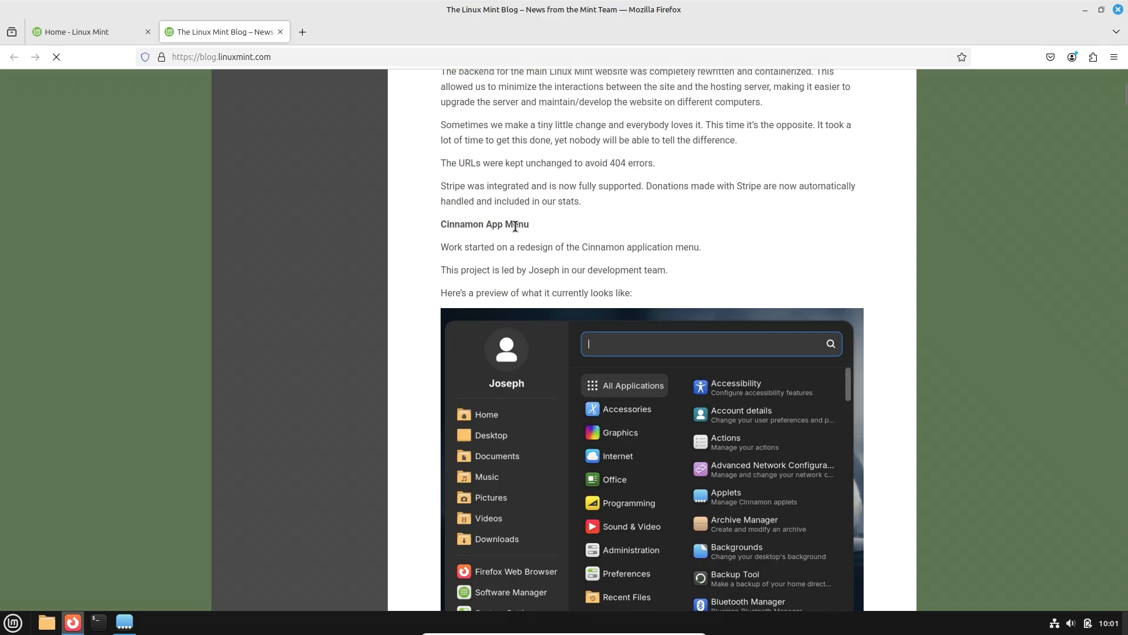
{"action": "scroll", "scroll_direction": "down", "scroll_amount": 3}
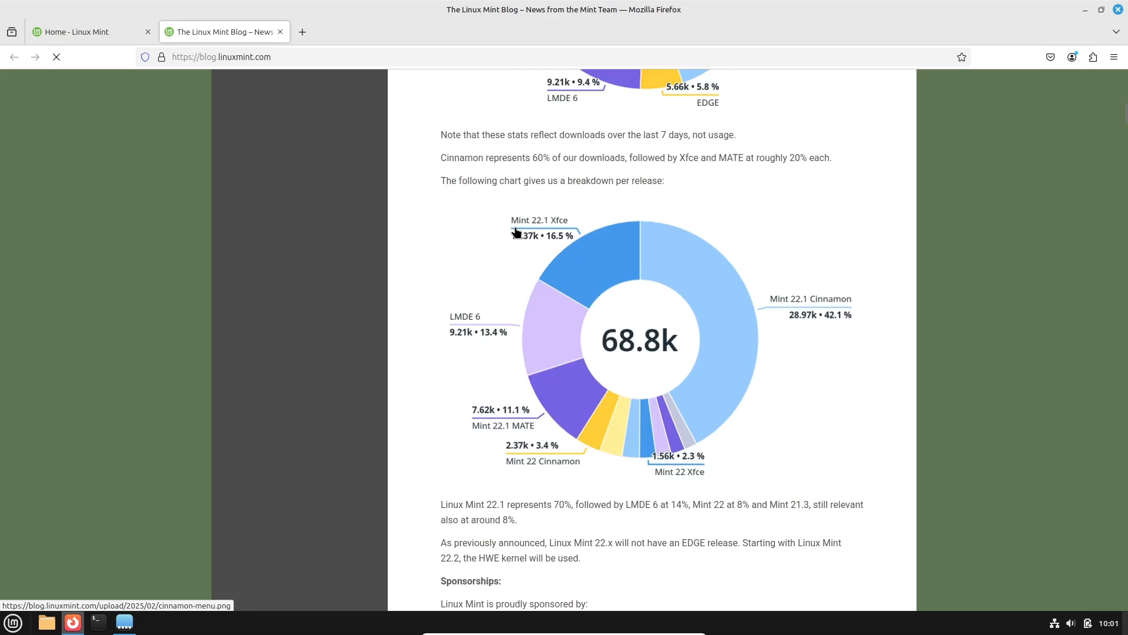
{"action": "scroll", "scroll_direction": "down", "scroll_amount": 3}
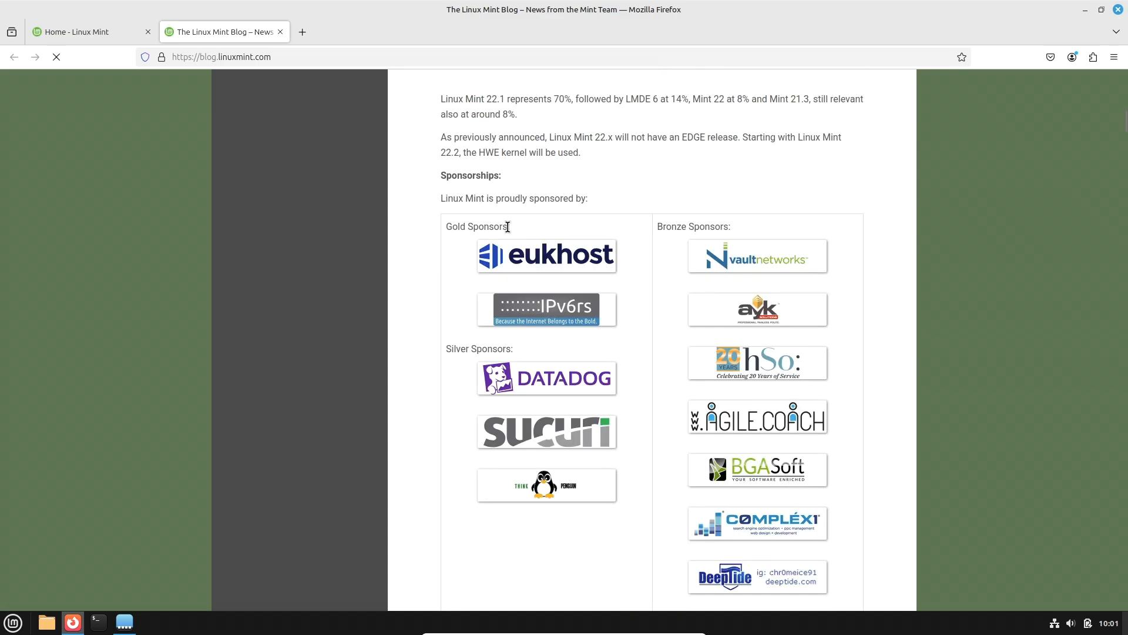
{"action": "left_click", "coordinate": [280, 32]}
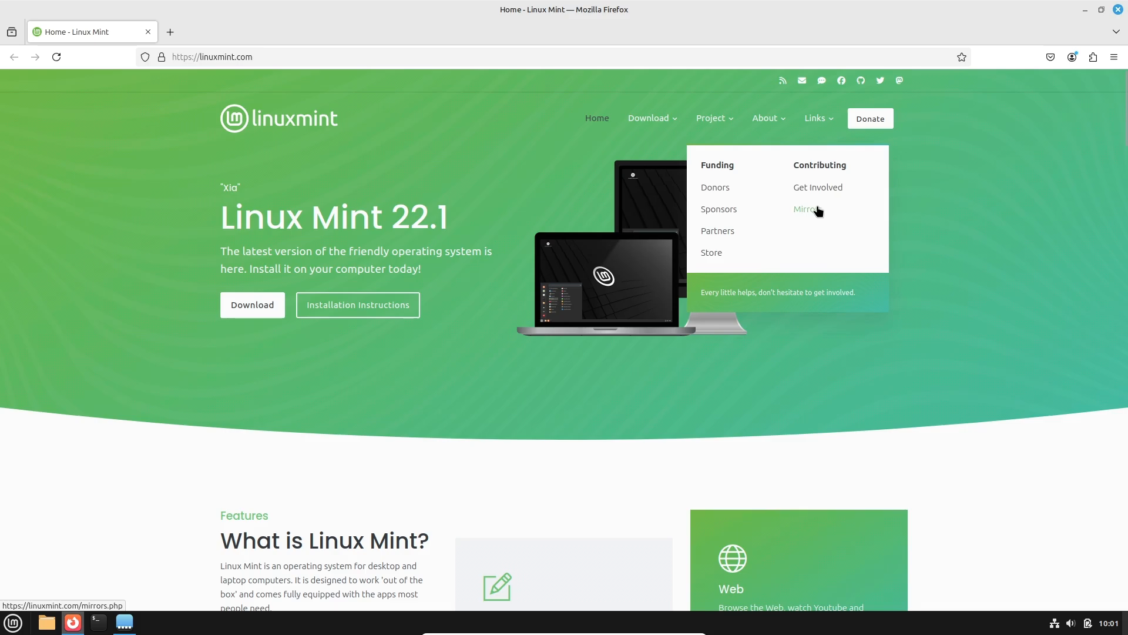
Step: Open the Mirrors page, scroll the mirror table and browse the kernel.org mirror's testing/ folder
{"action": "left_click", "coordinate": [804, 209]}
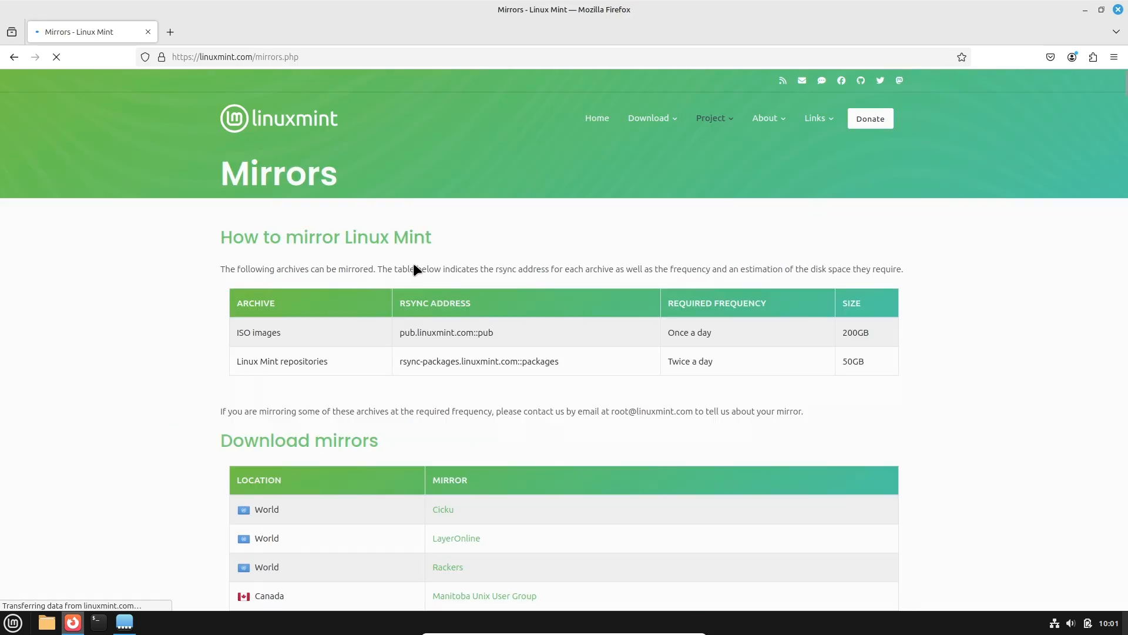
{"action": "scroll", "scroll_direction": "down", "scroll_amount": 3}
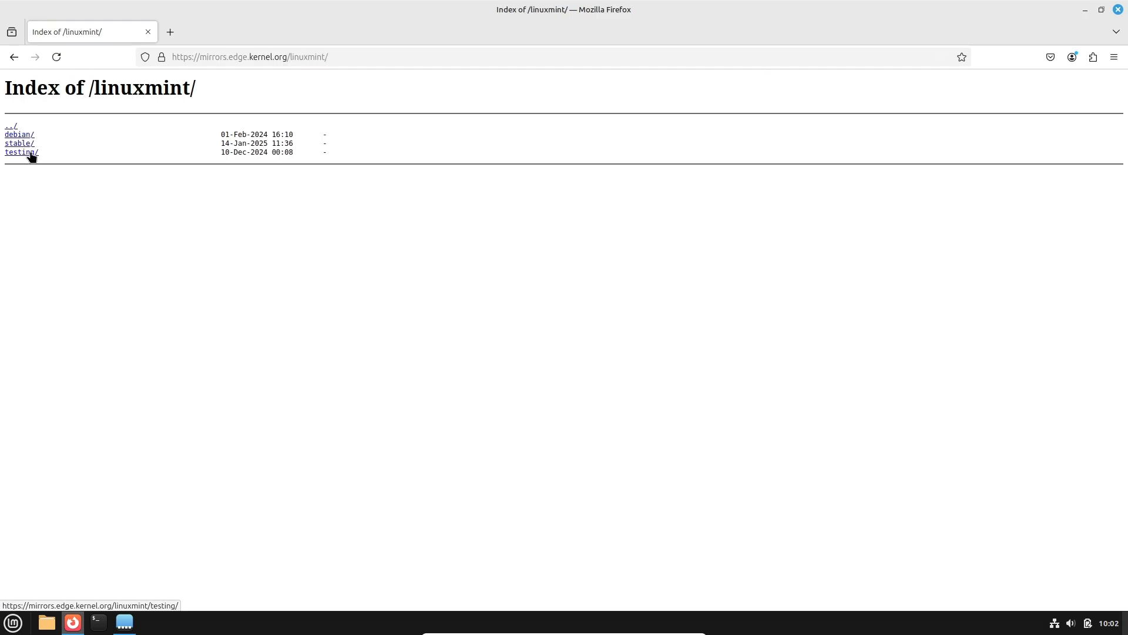
{"action": "left_click", "coordinate": [20, 152]}
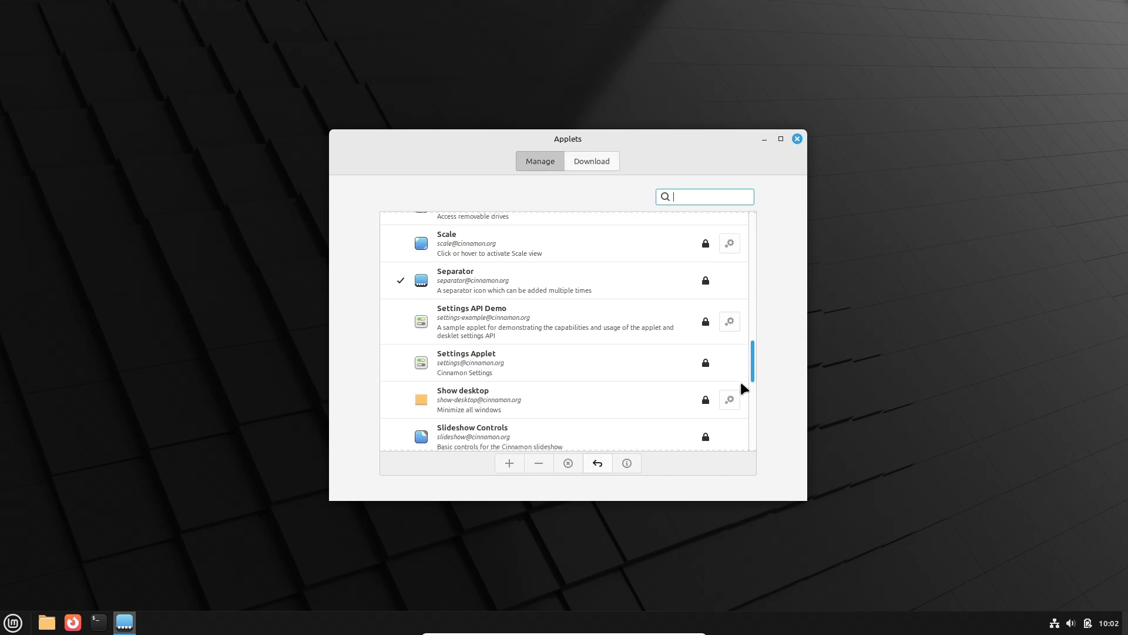
Step: Scroll to the bottom of the installed applets and close the Applets manager
{"action": "scroll", "scroll_direction": "down", "scroll_amount": 3}
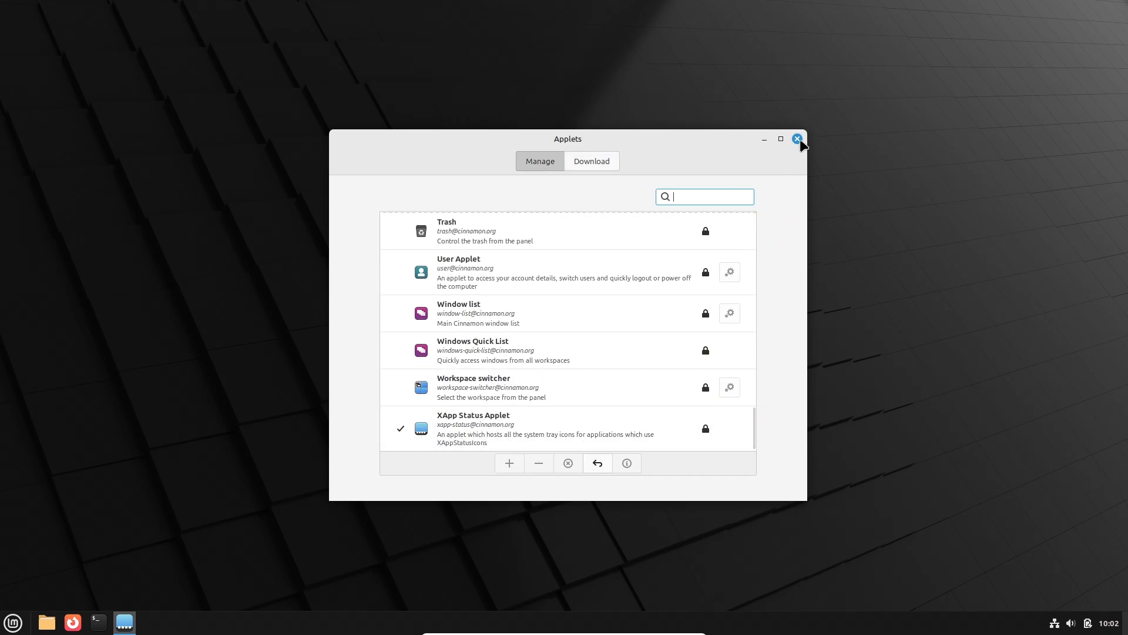
{"action": "left_click", "coordinate": [796, 138]}
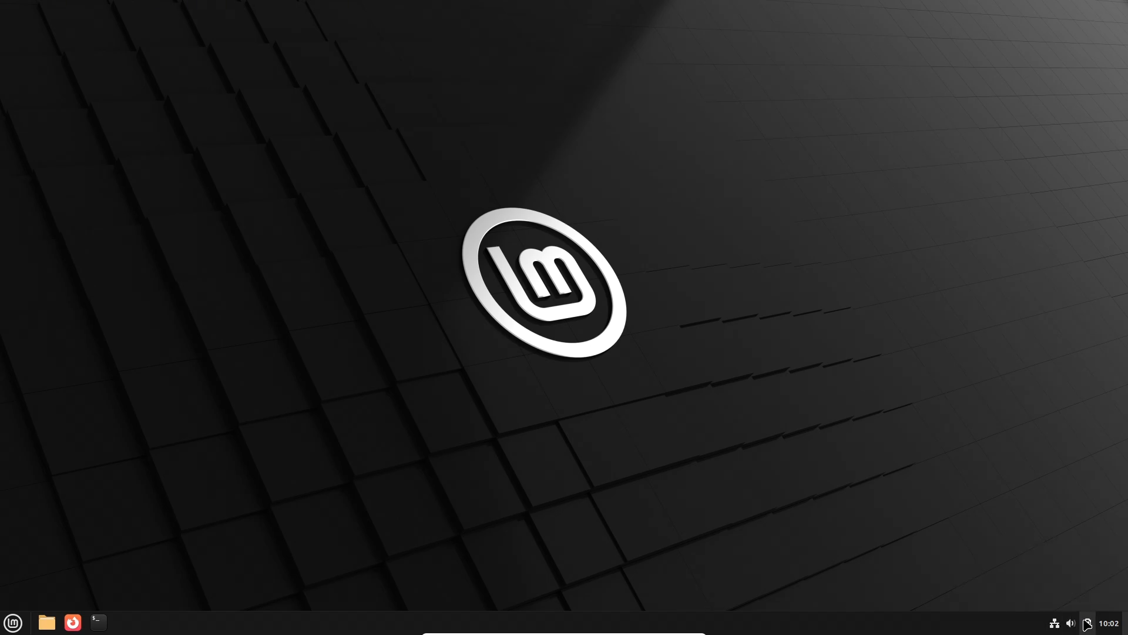
{"action": "mouse_move", "coordinate": [35, 610]}
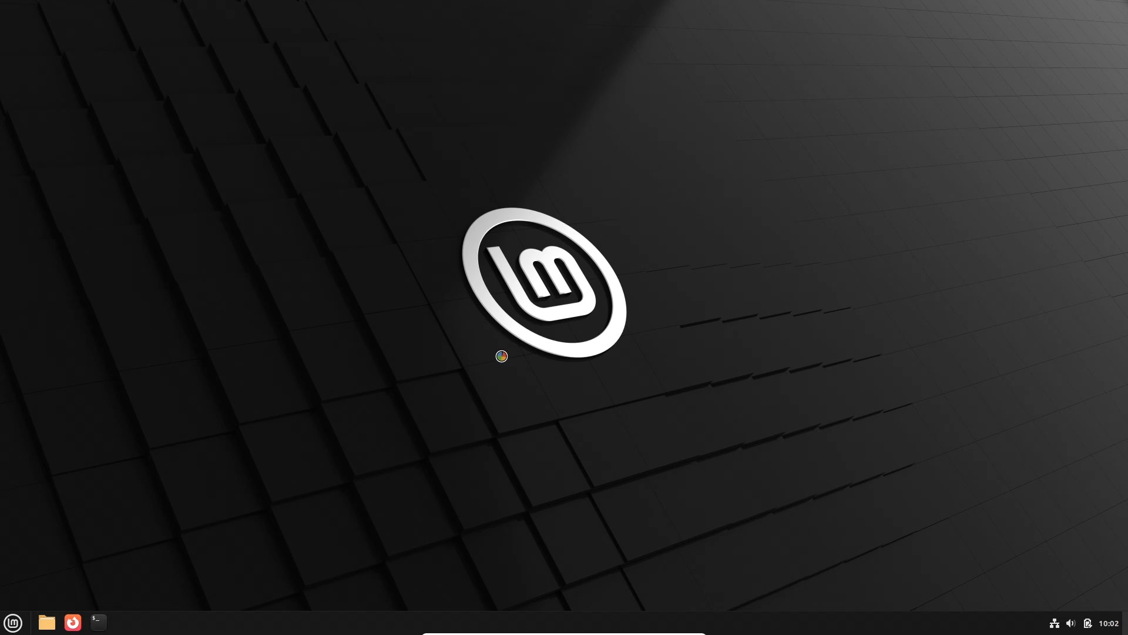
{"action": "left_click", "coordinate": [97, 622]}
{"action": "type", "text": "neofetch"}
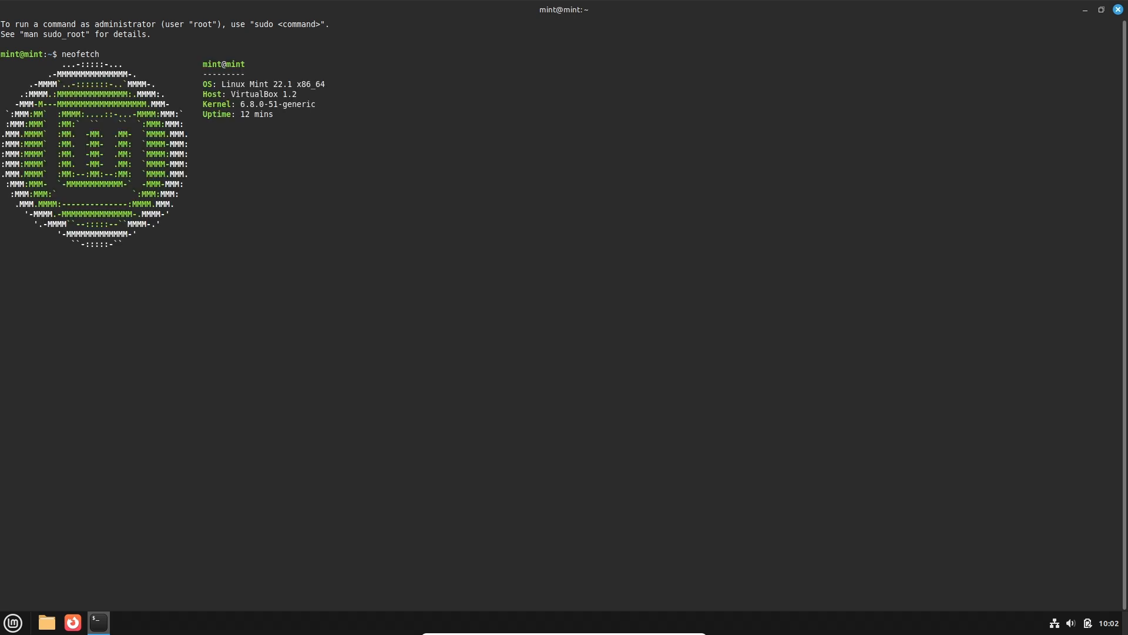
Step: Run inxi -sv8 and scroll through the detailed hardware report
{"action": "type", "text": "inxi -sv8"}
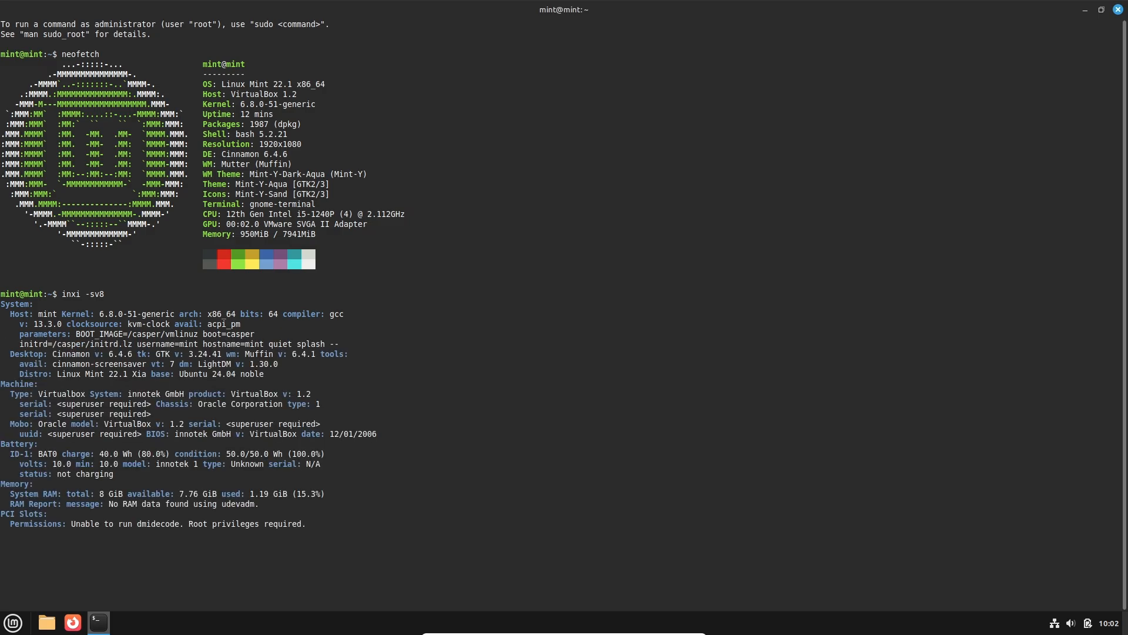
{"action": "scroll", "scroll_direction": "down", "scroll_amount": 3}
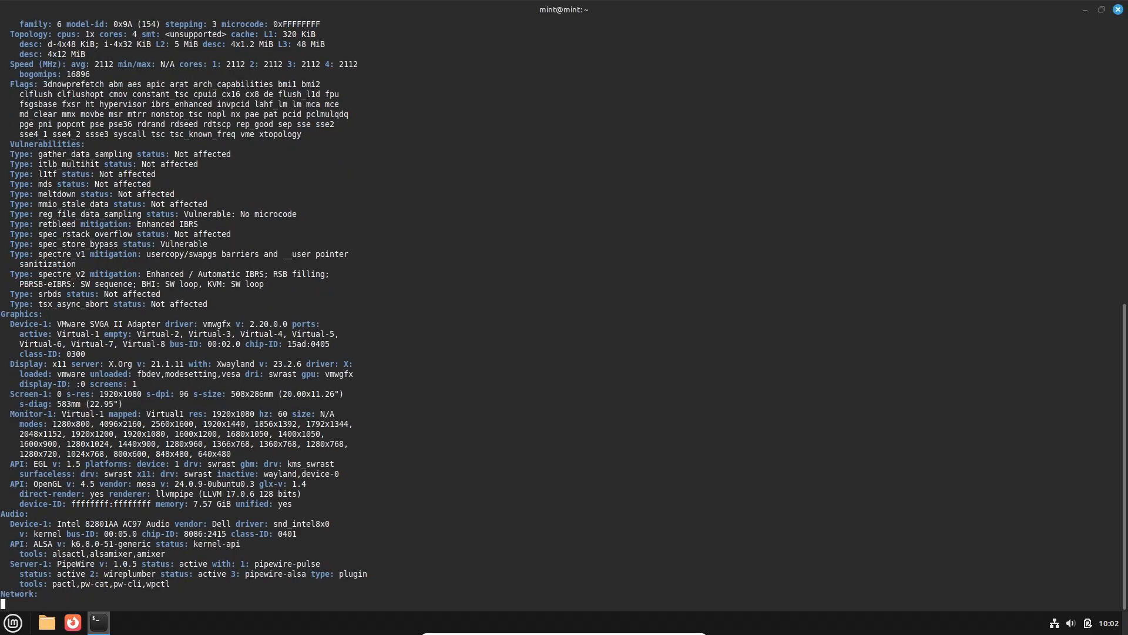